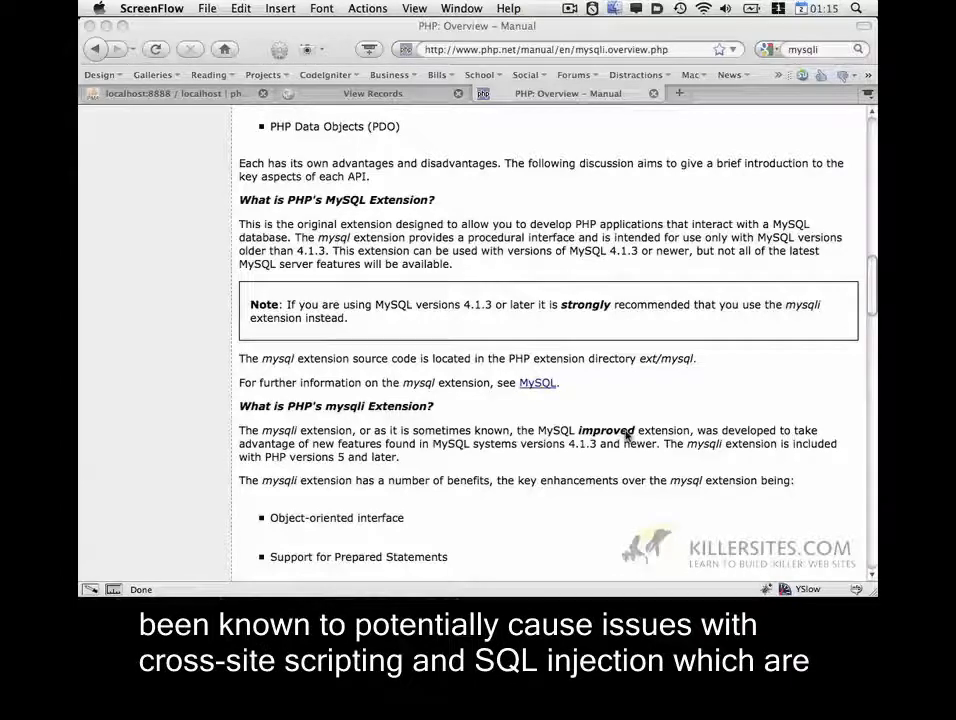
Remove the phpinfo(); line from connect-db.php, leaving an empty PHP block
{"action": "left_click", "coordinate": [384, 72]}
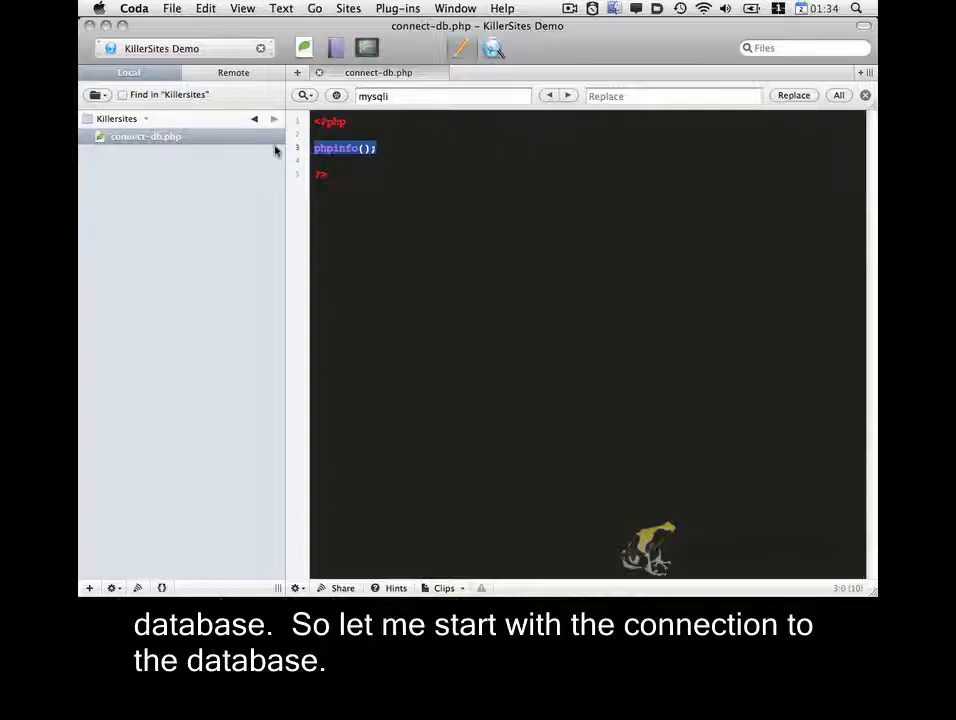
{"action": "key", "text": "Delete"}
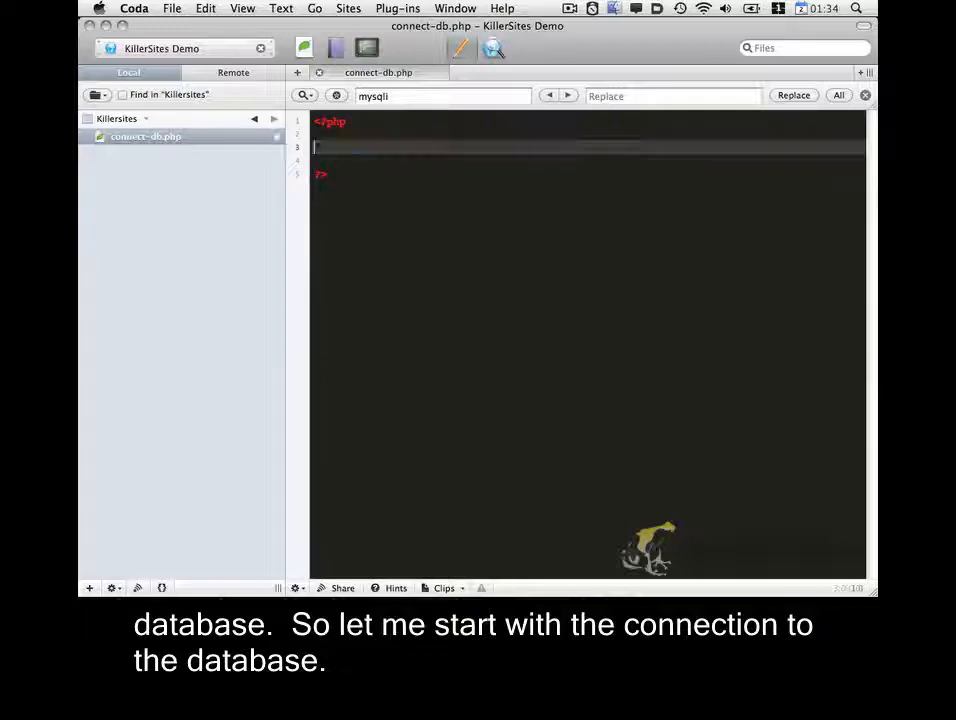